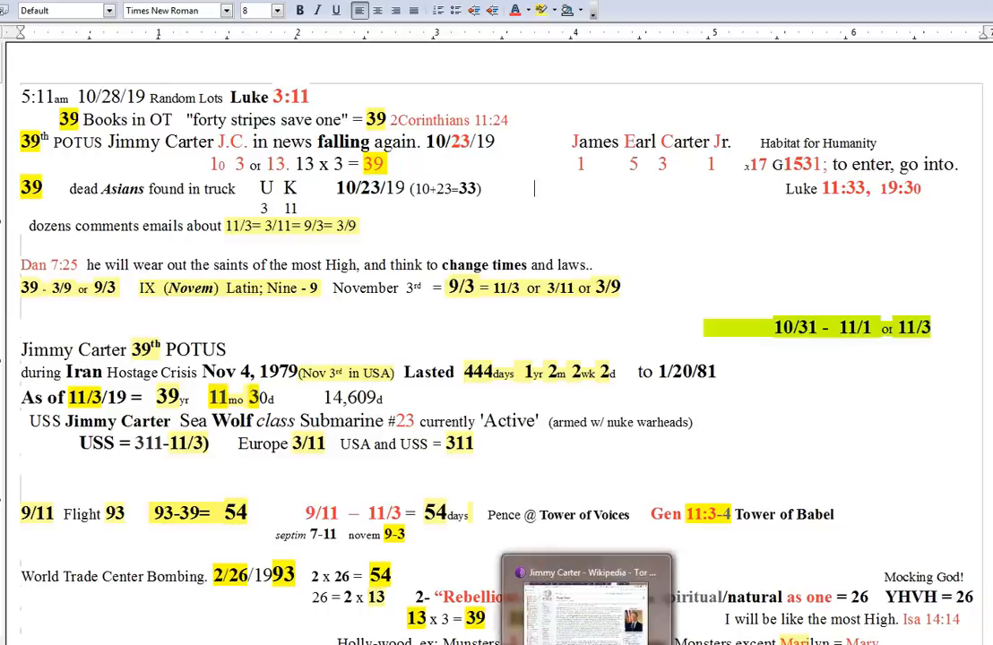
Step: Show the Jimmy Carter hospital article and highlight its 3:11 publication time
left_click(584, 566)
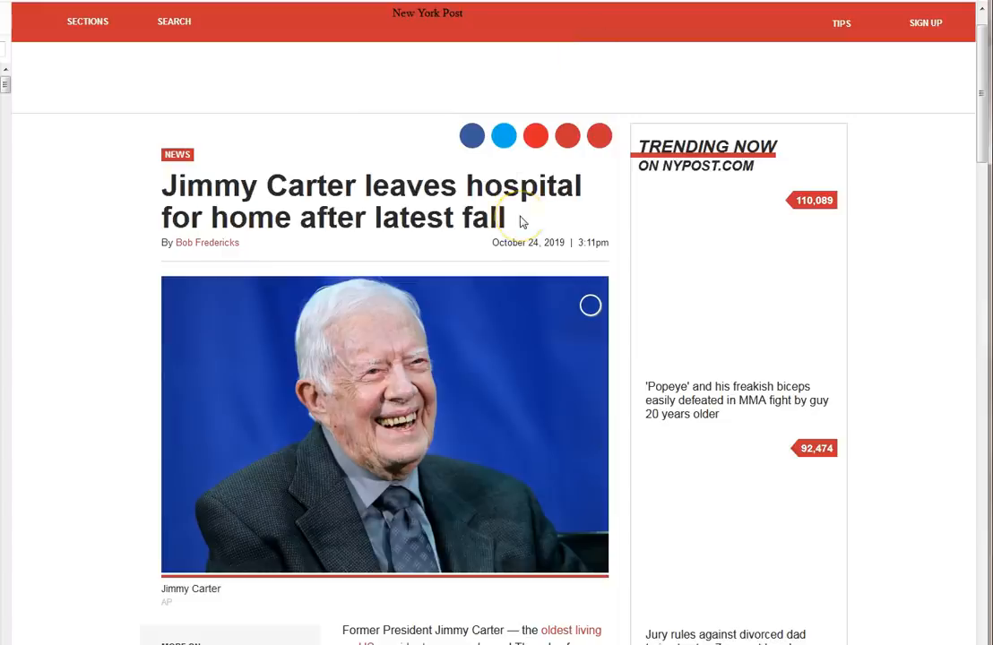
mouse_move(520, 230)
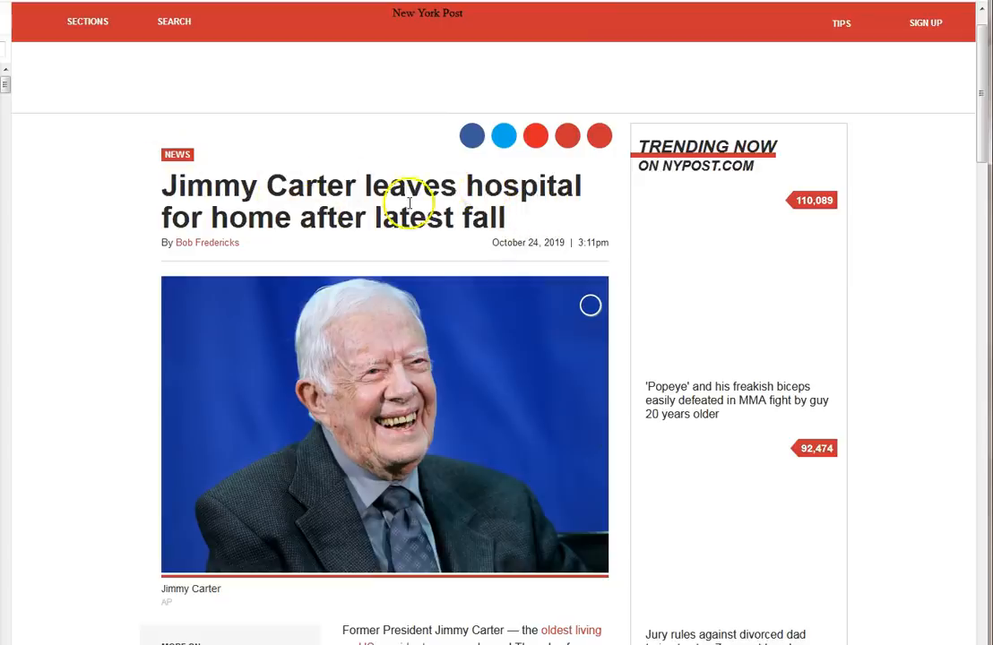
mouse_move(503, 215)
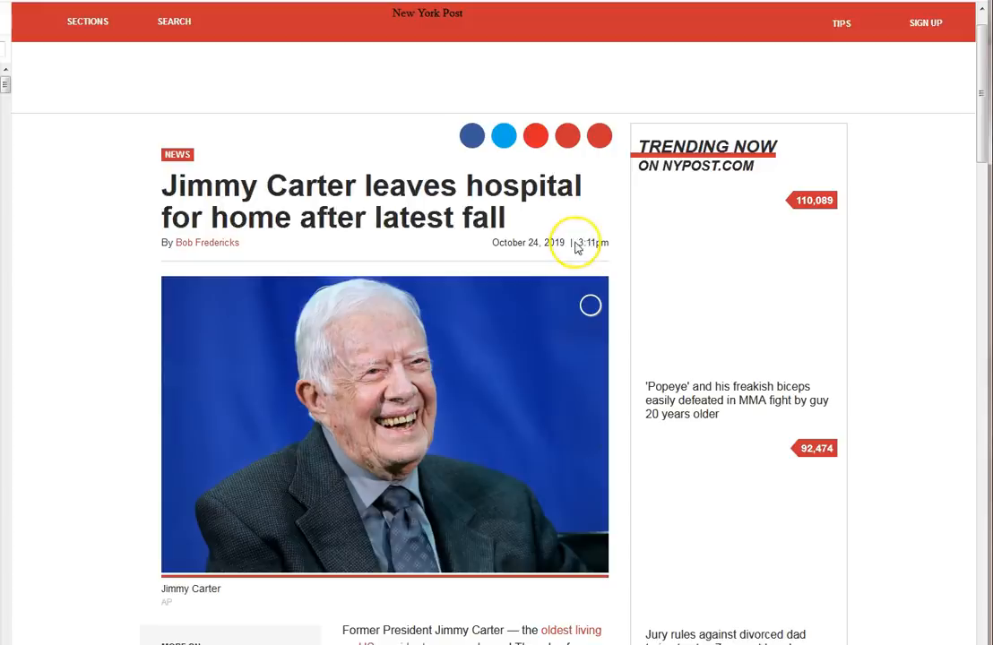
double_click(586, 243)
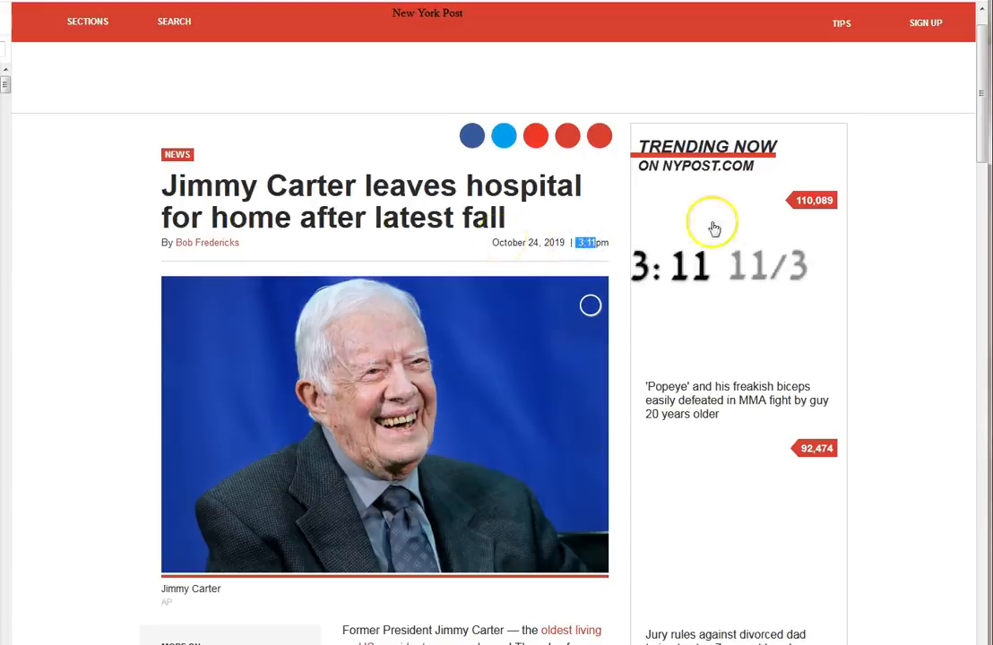
mouse_move(619, 294)
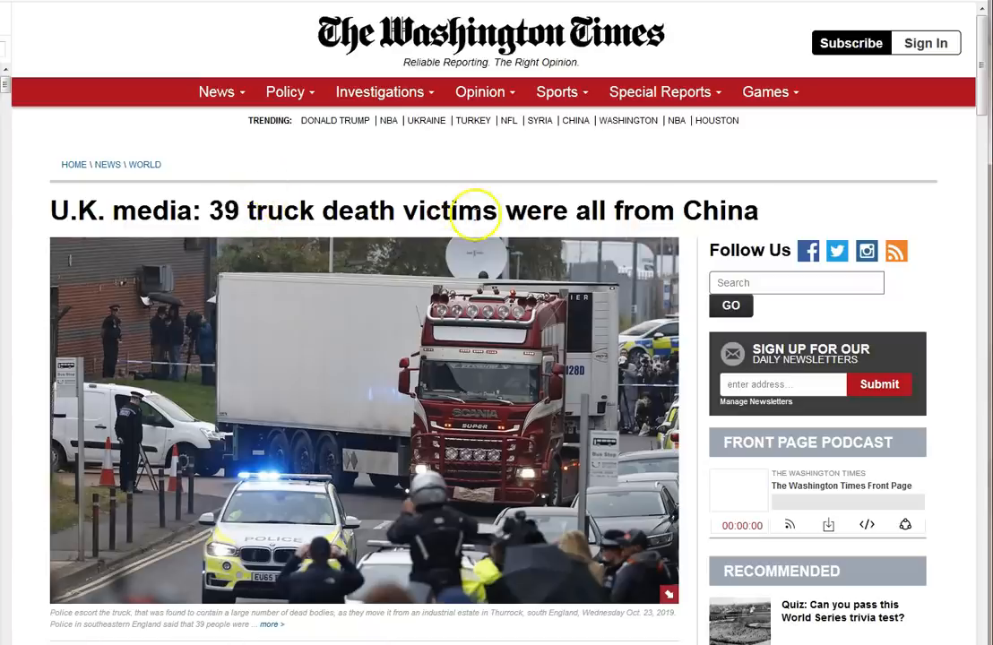
mouse_move(242, 210)
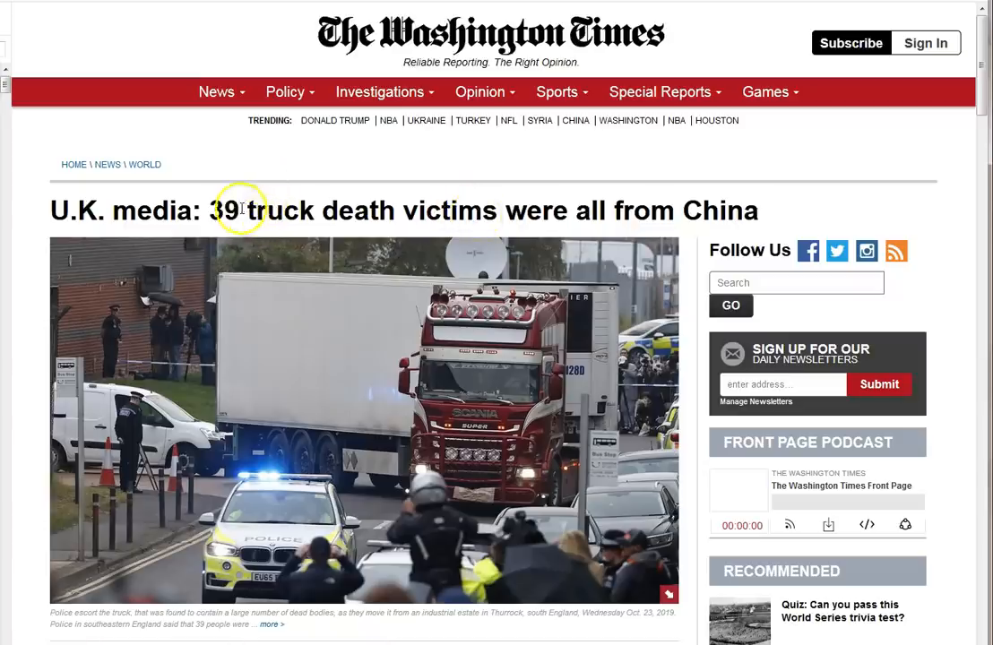
Step: Highlight the number 39 in the truck death victims headline
double_click(222, 212)
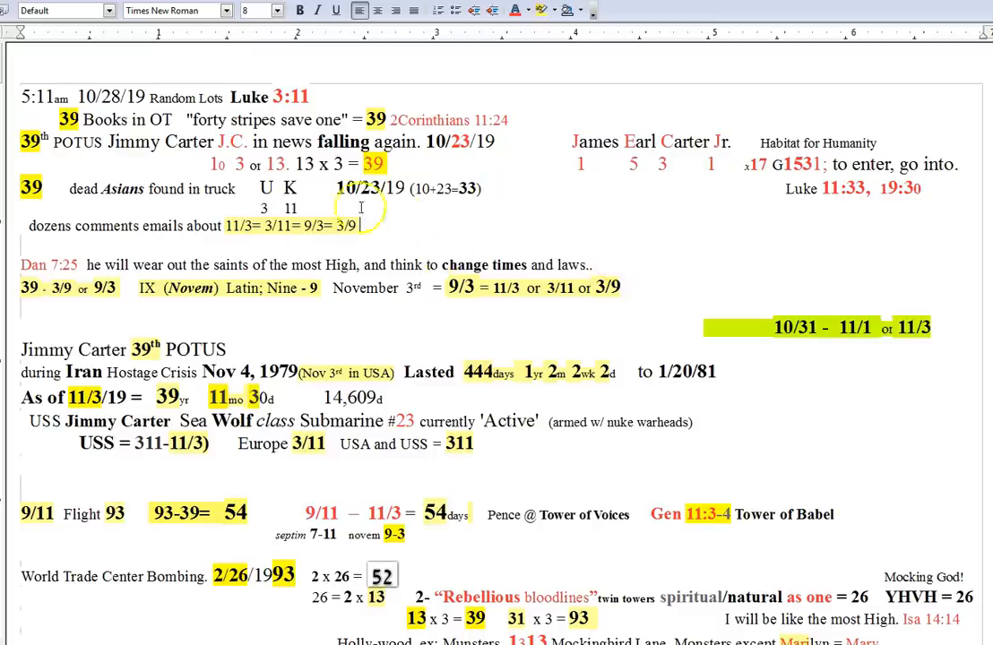
mouse_move(208, 165)
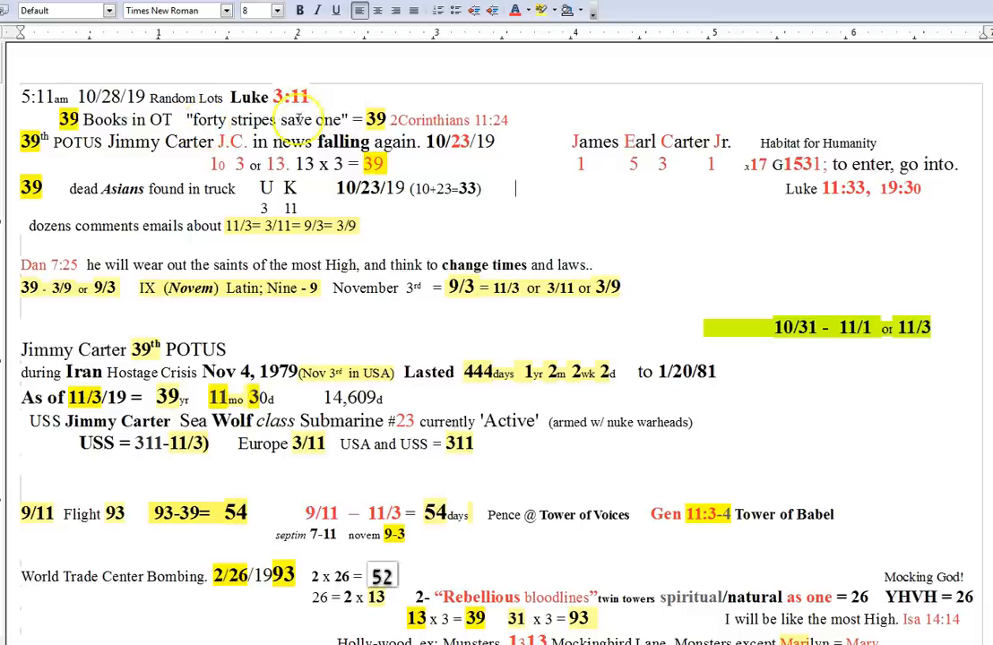
mouse_move(280, 126)
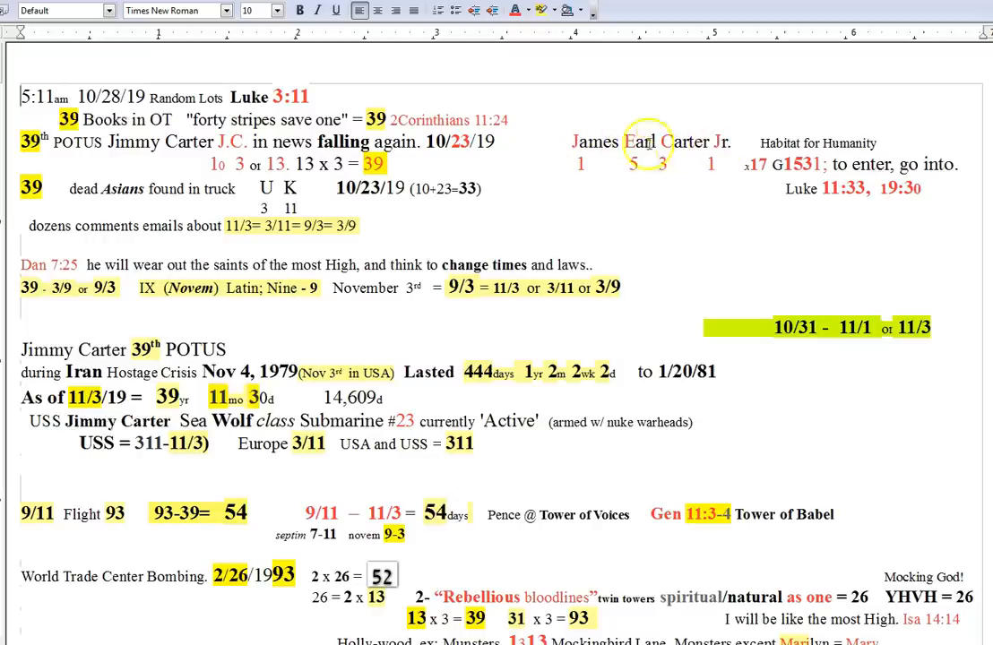
mouse_move(735, 129)
type("1 5 3")
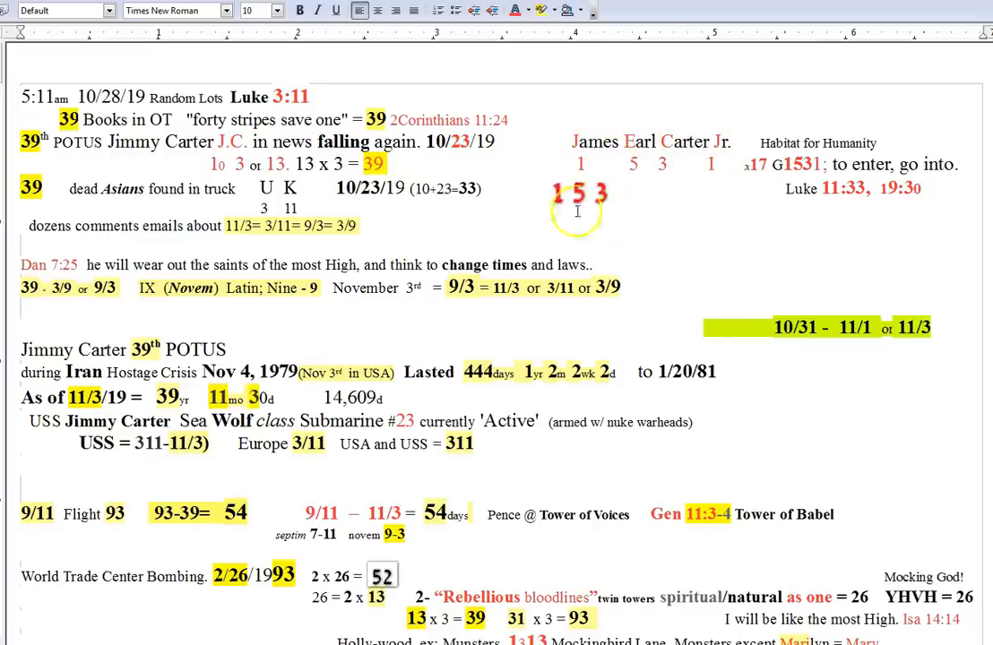
type("+ 513 = 666")
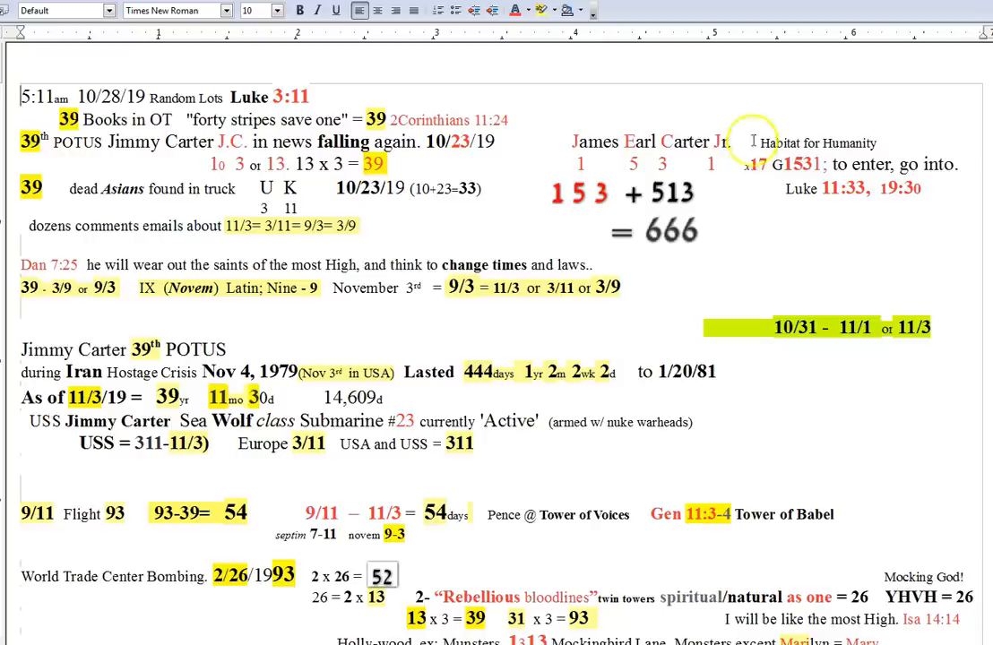
mouse_move(697, 204)
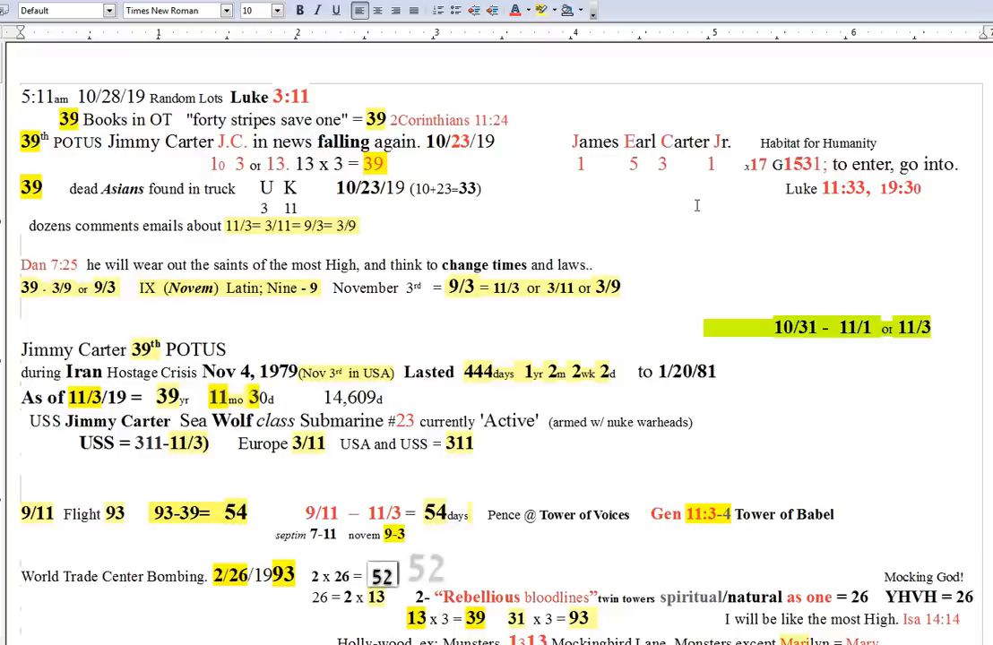
type("52 = # of Iran Hostages!")
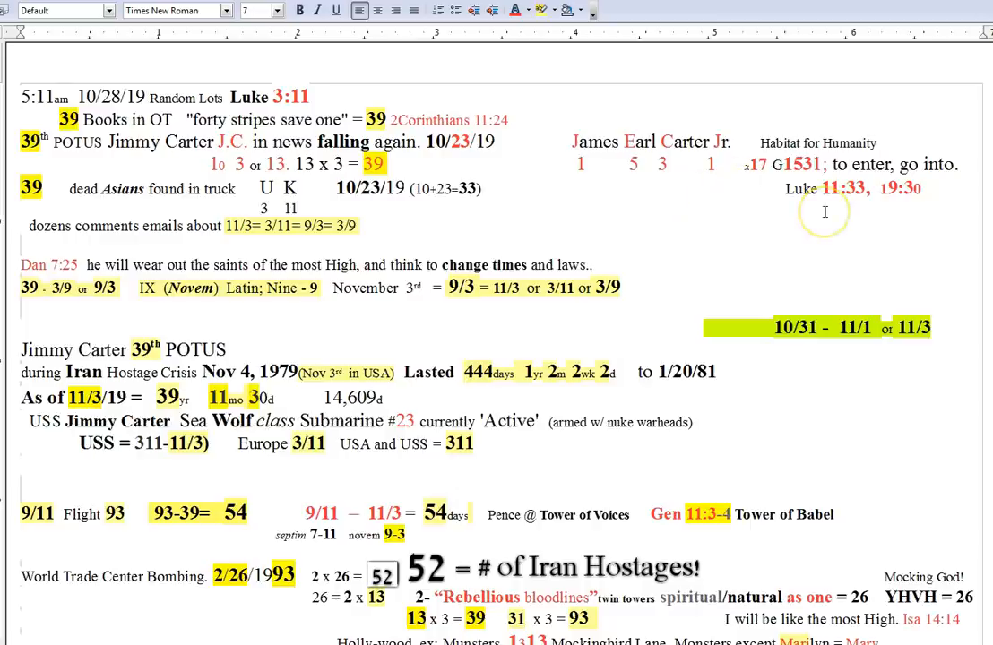
mouse_move(817, 205)
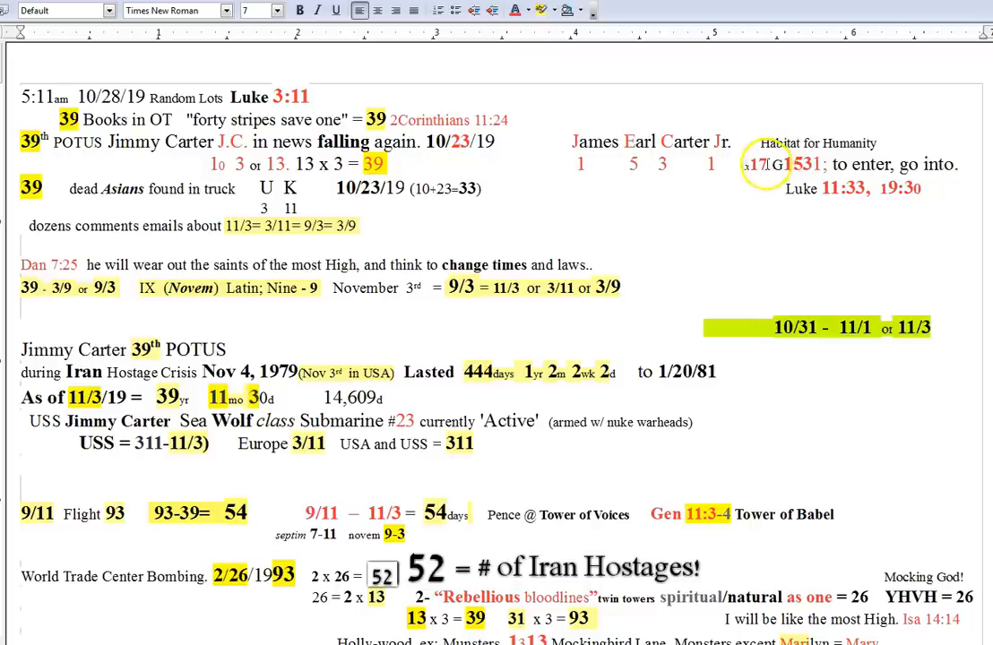
double_click(785, 165)
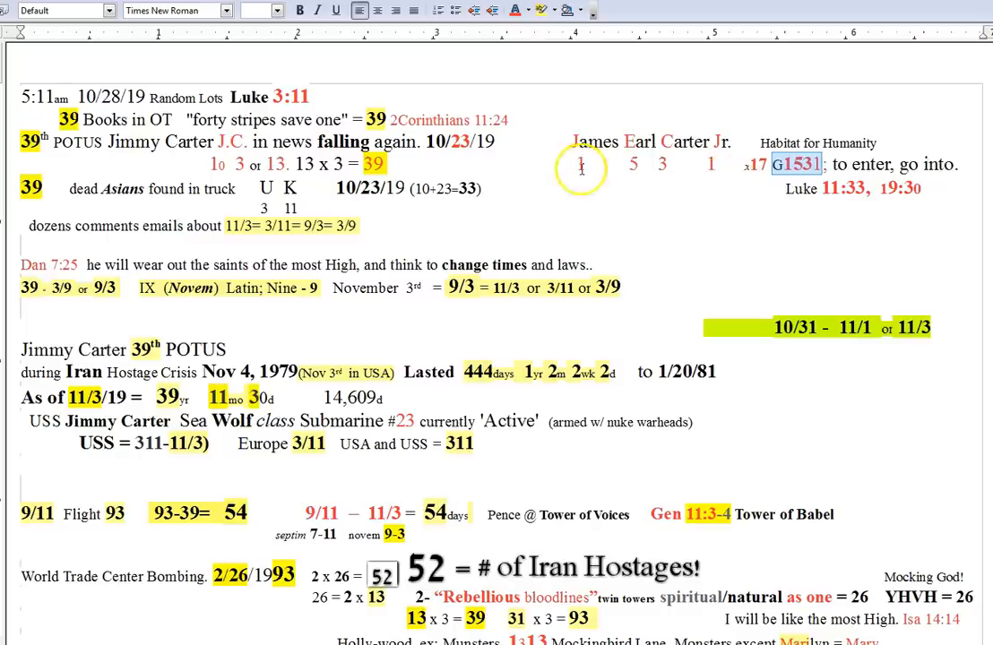
left_click_drag(581, 163, 717, 163)
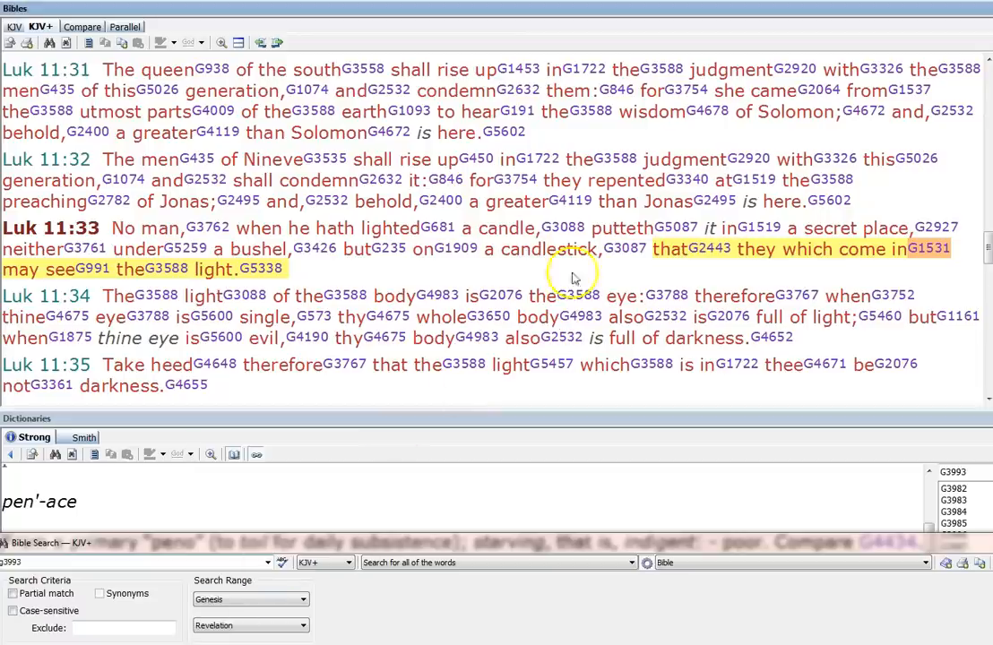
mouse_move(702, 254)
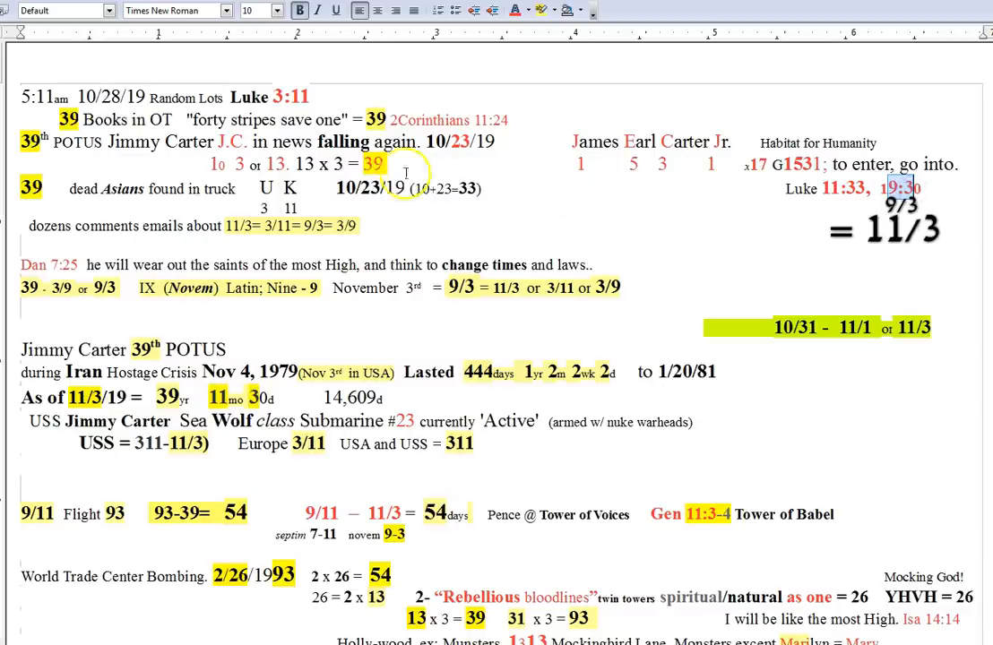
double_click(376, 165)
type("52")
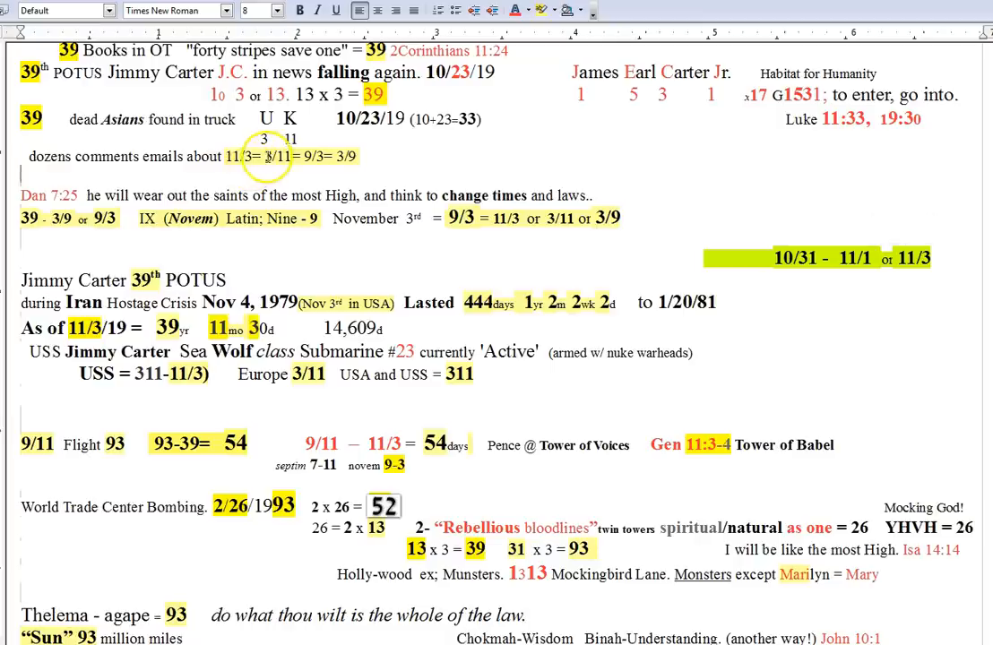
double_click(280, 156)
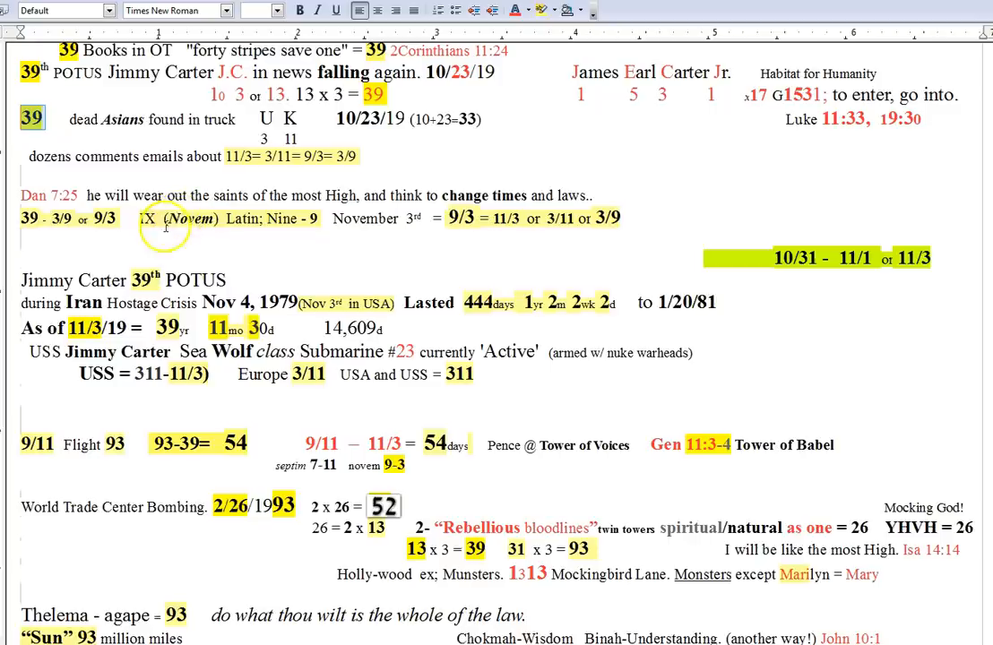
double_click(189, 219)
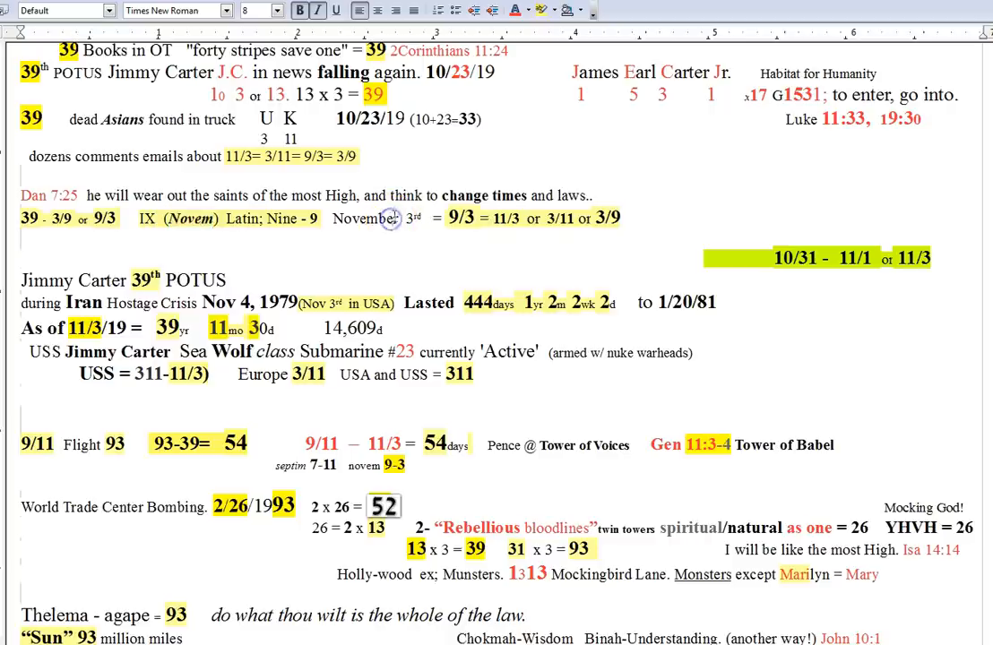
double_click(462, 218)
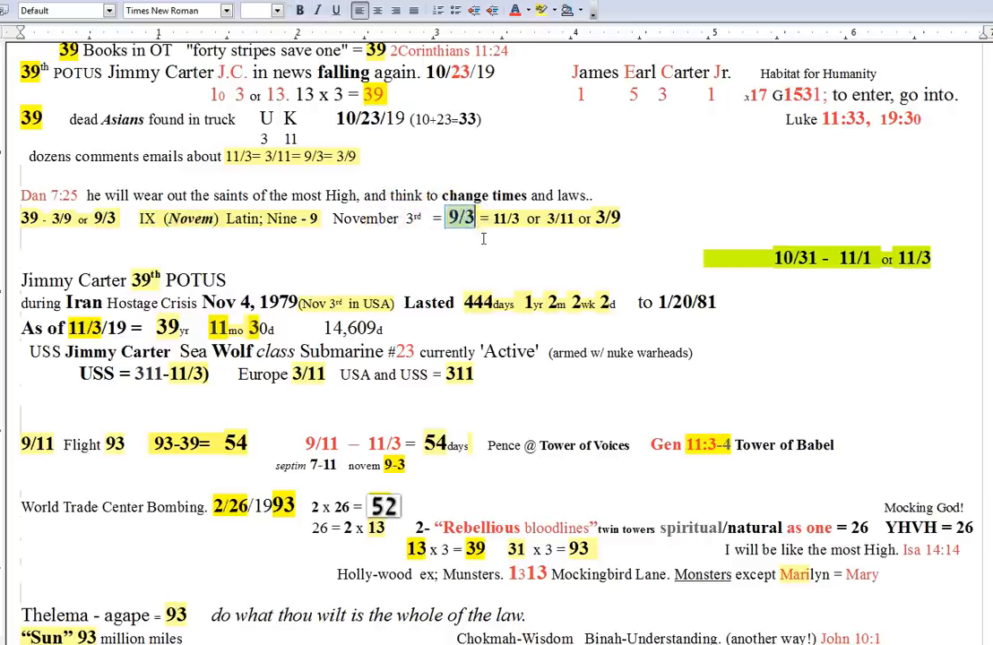
mouse_move(527, 229)
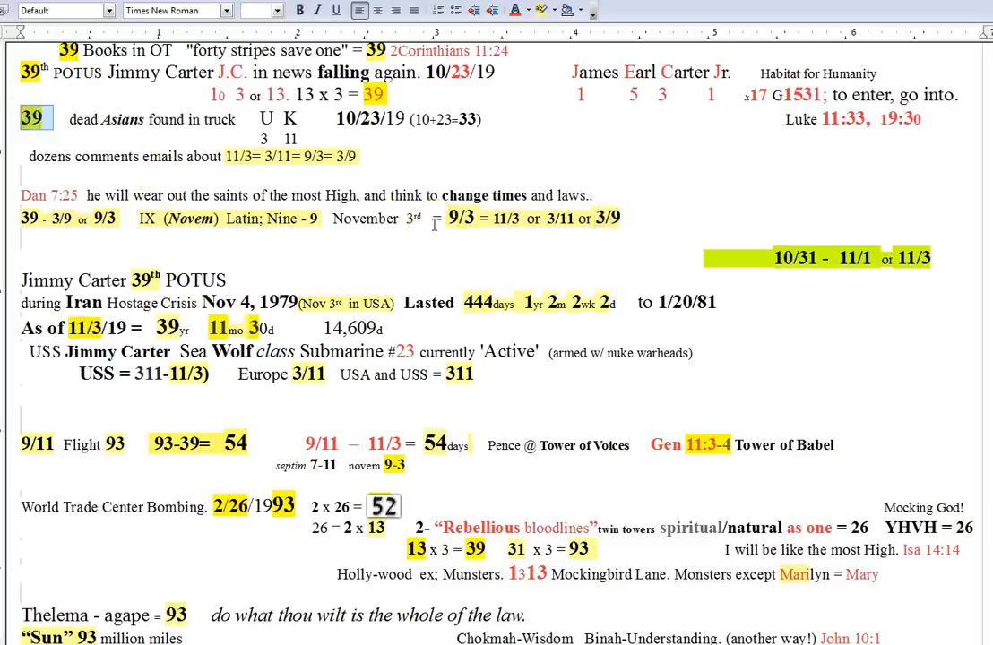
scroll("down", 3)
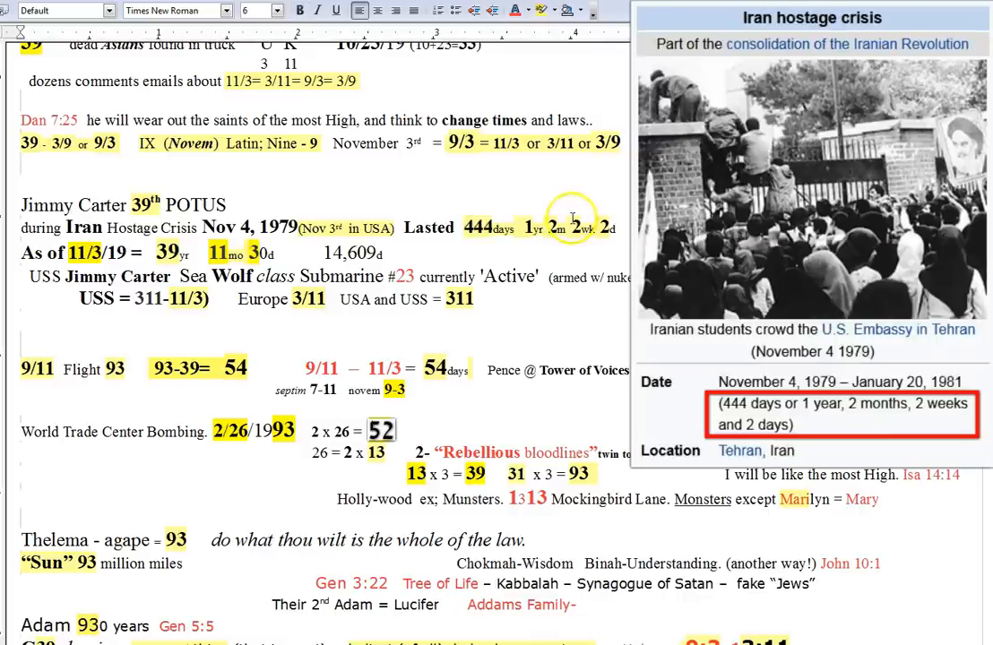
mouse_move(520, 197)
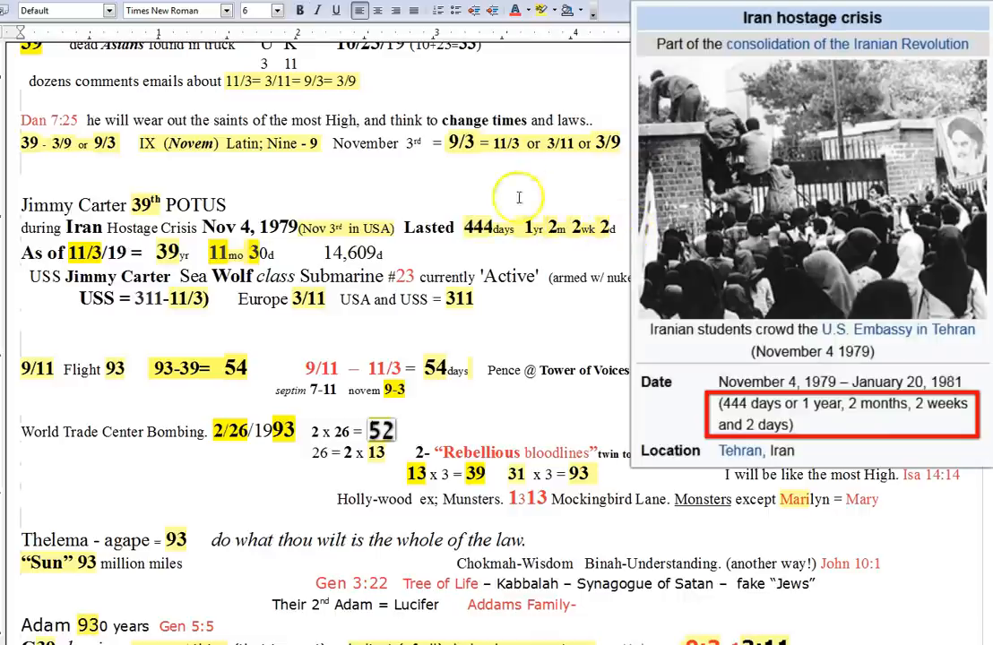
mouse_move(581, 237)
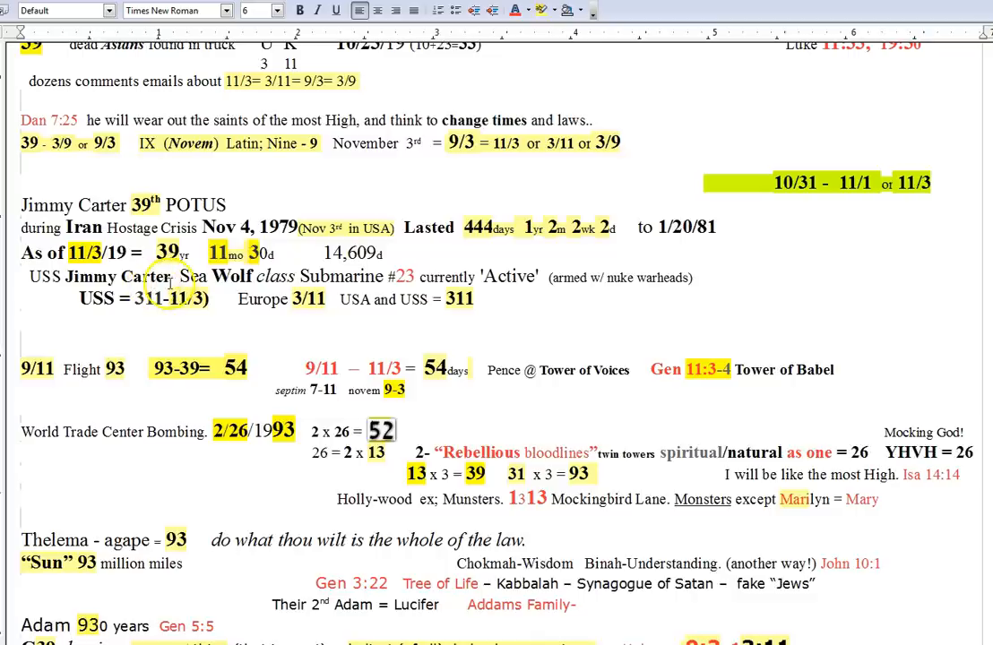
mouse_move(265, 299)
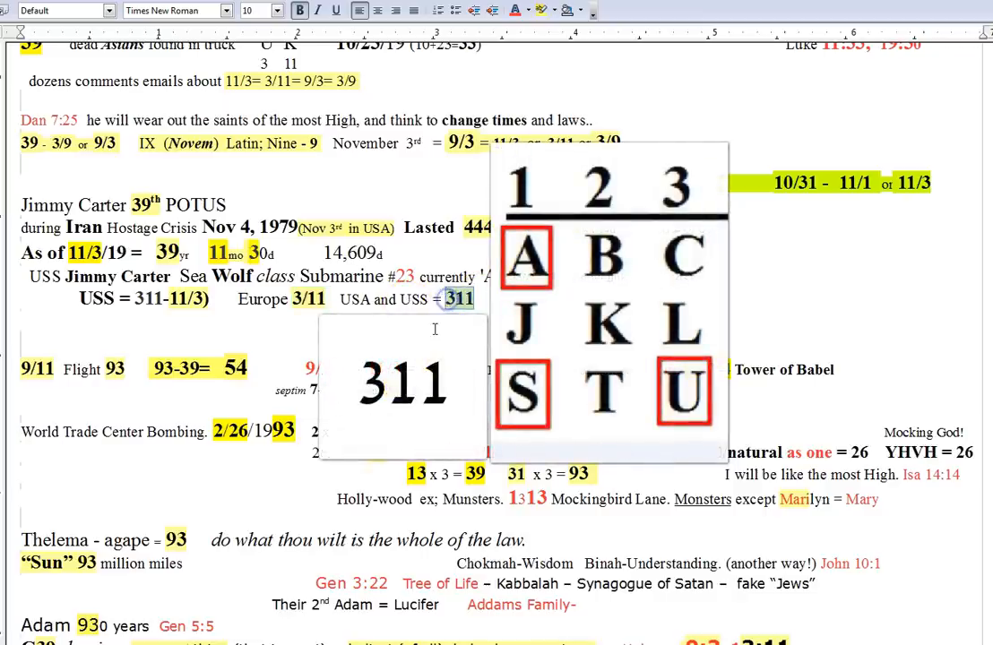
scroll("down", 3)
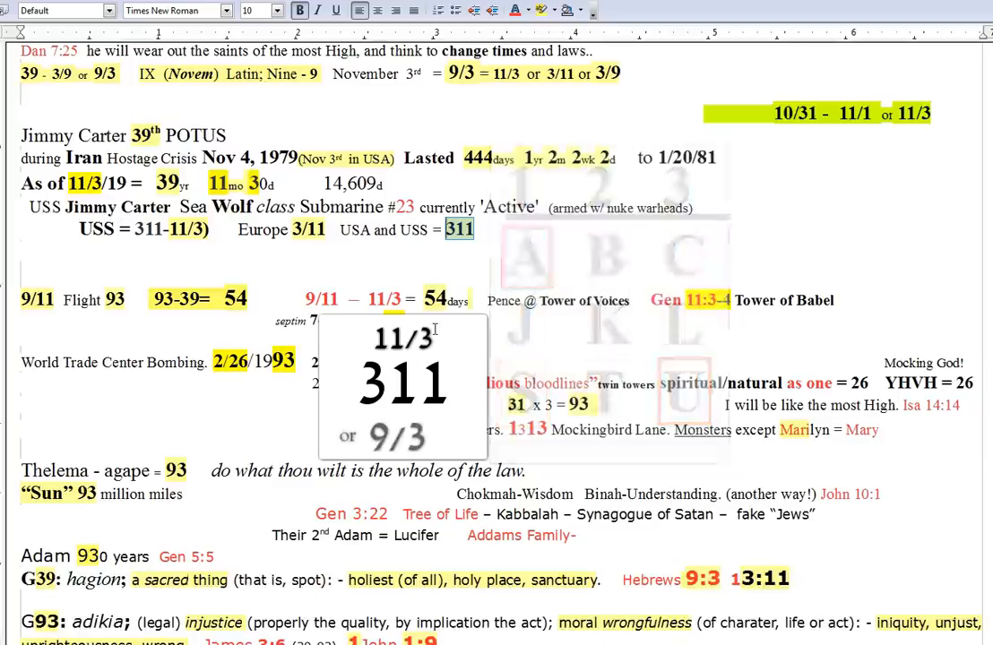
scroll("down", 3)
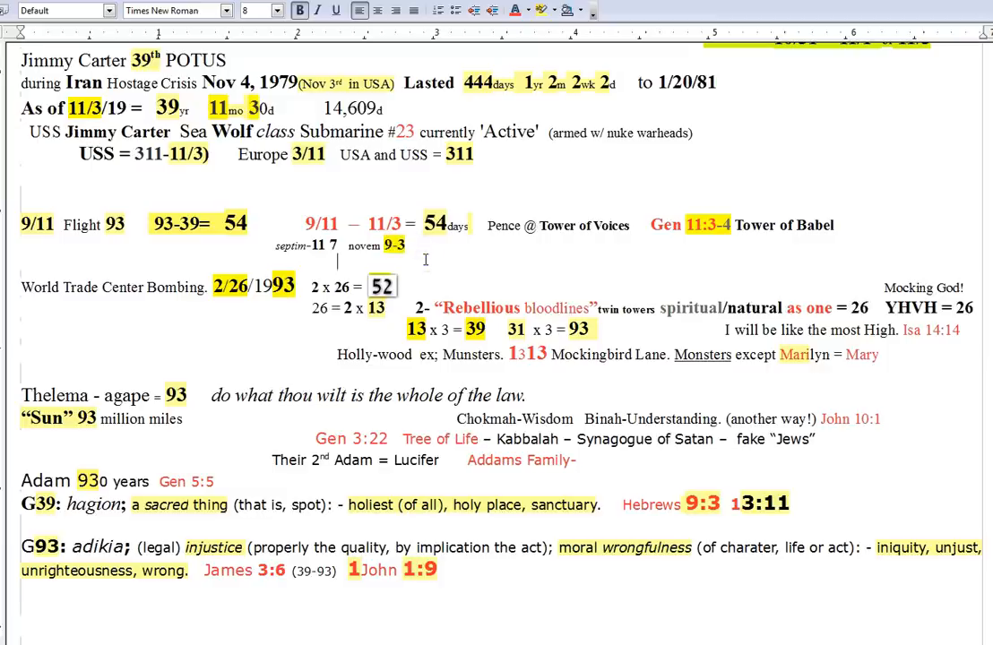
mouse_move(75, 295)
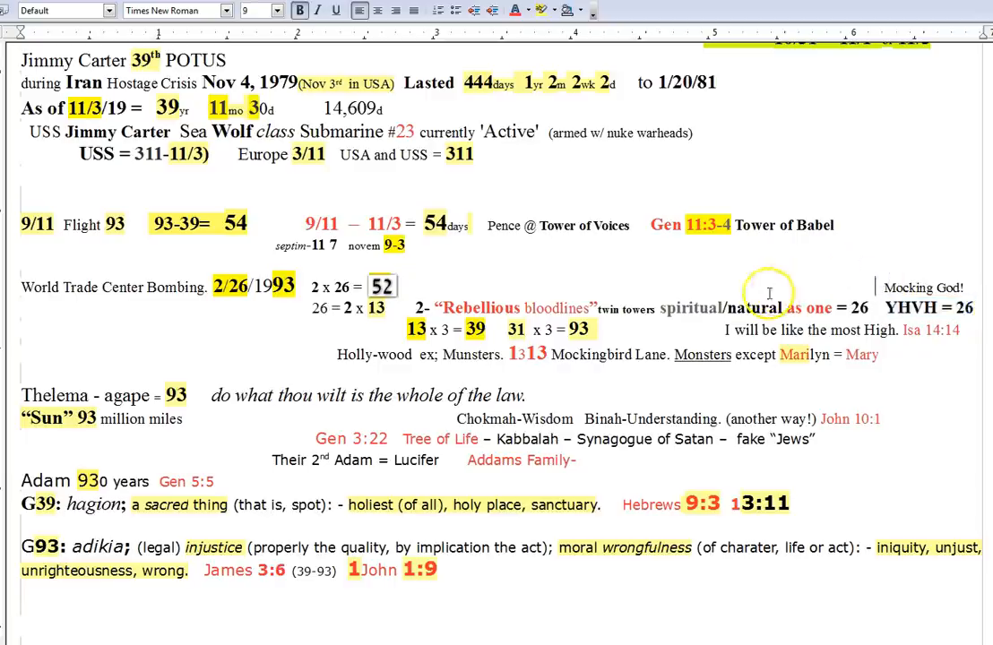
mouse_move(709, 309)
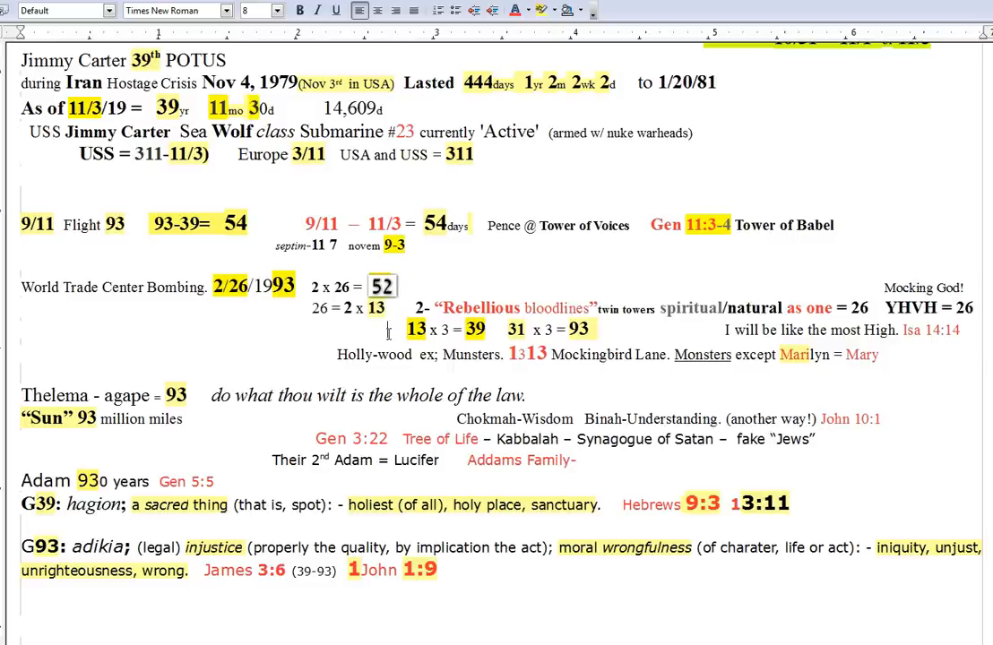
mouse_move(611, 309)
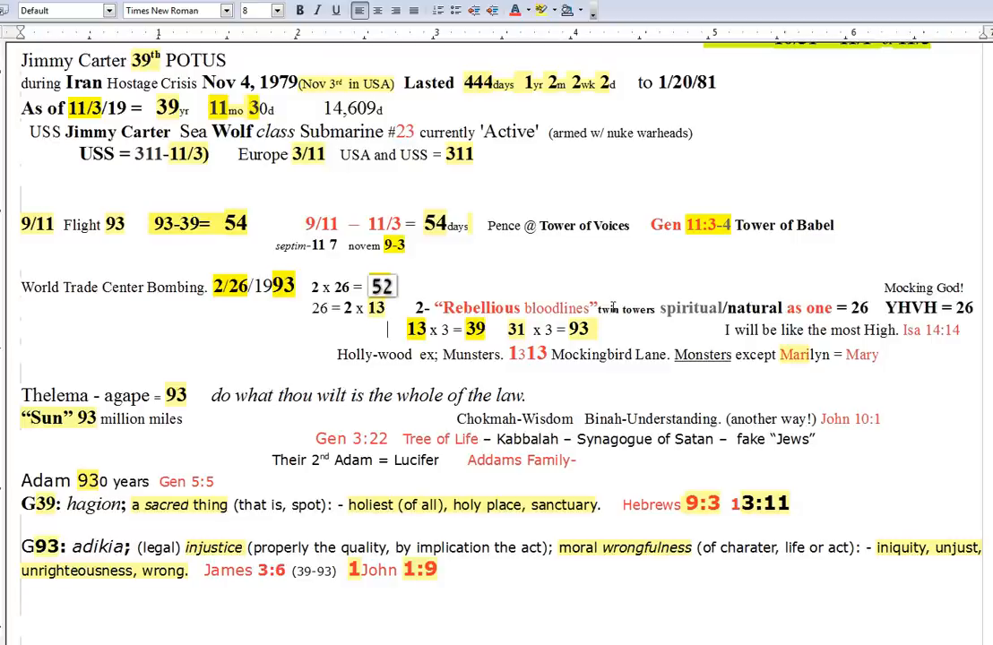
mouse_move(613, 308)
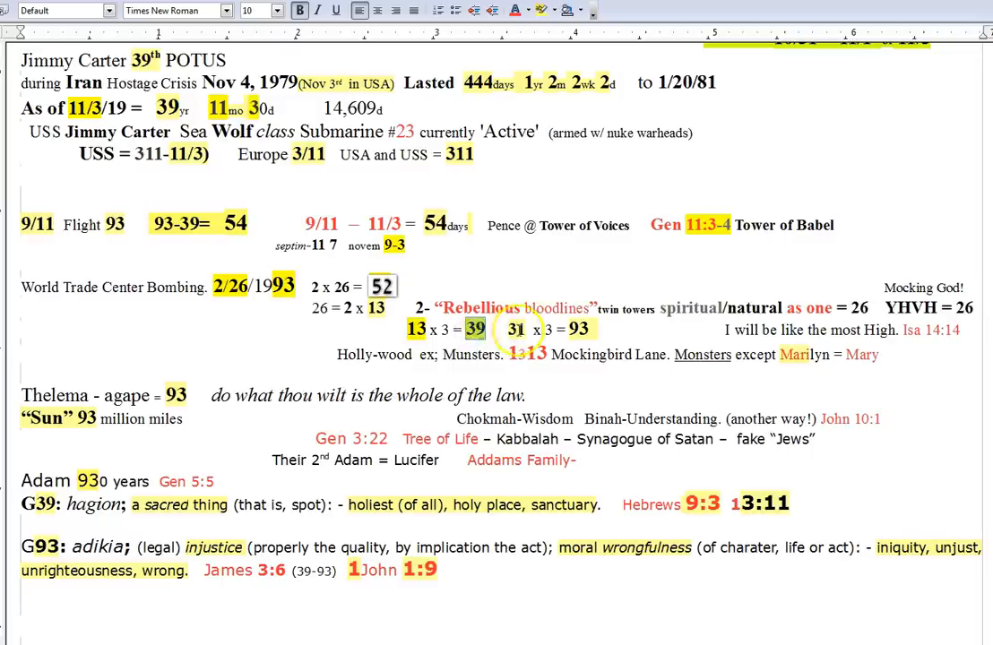
double_click(512, 330)
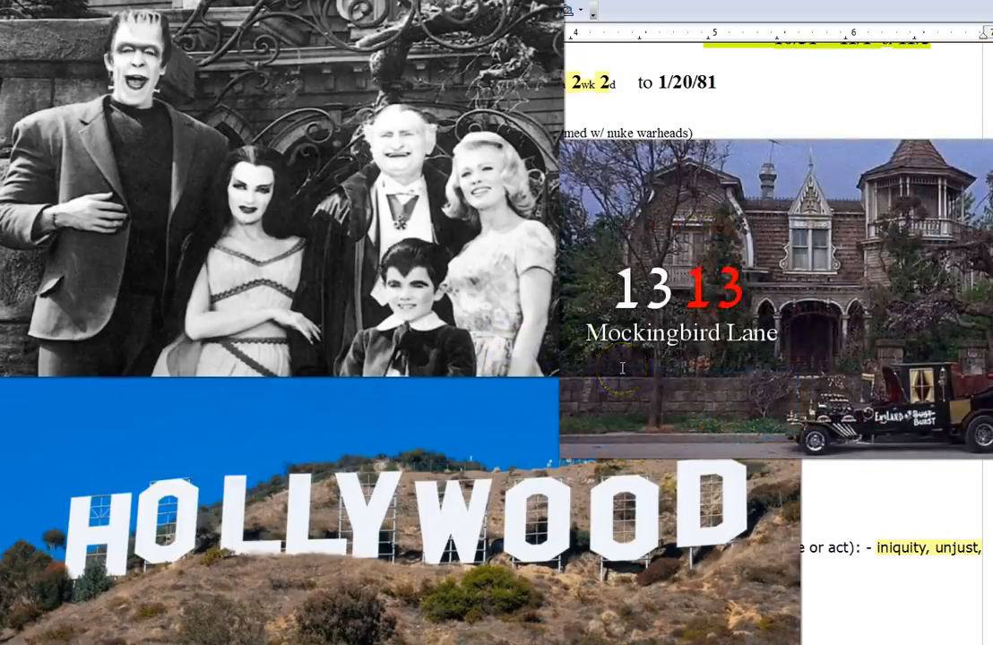
mouse_move(674, 355)
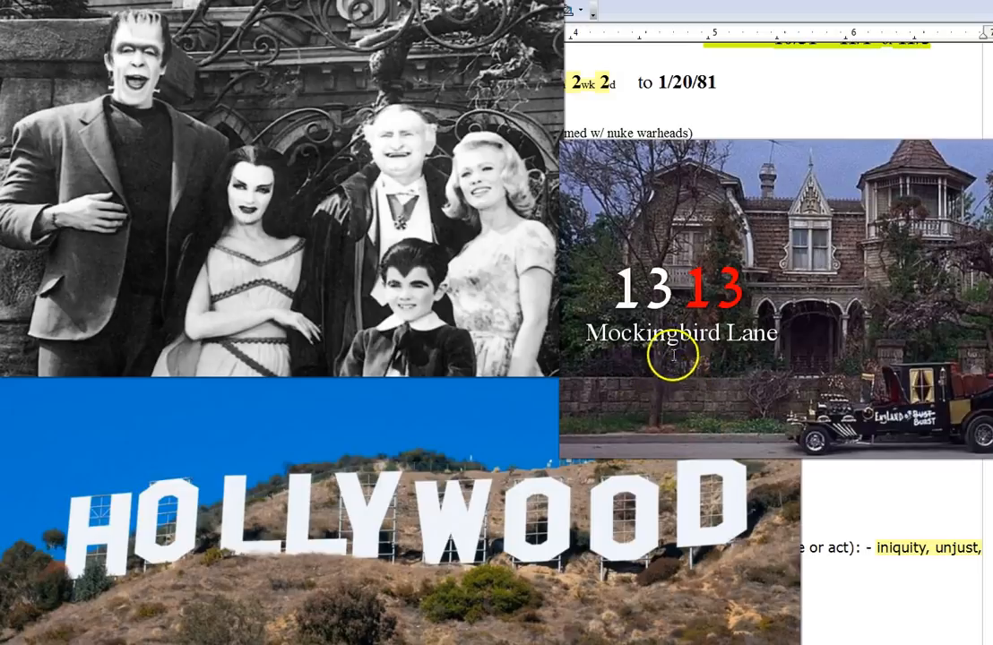
mouse_move(760, 380)
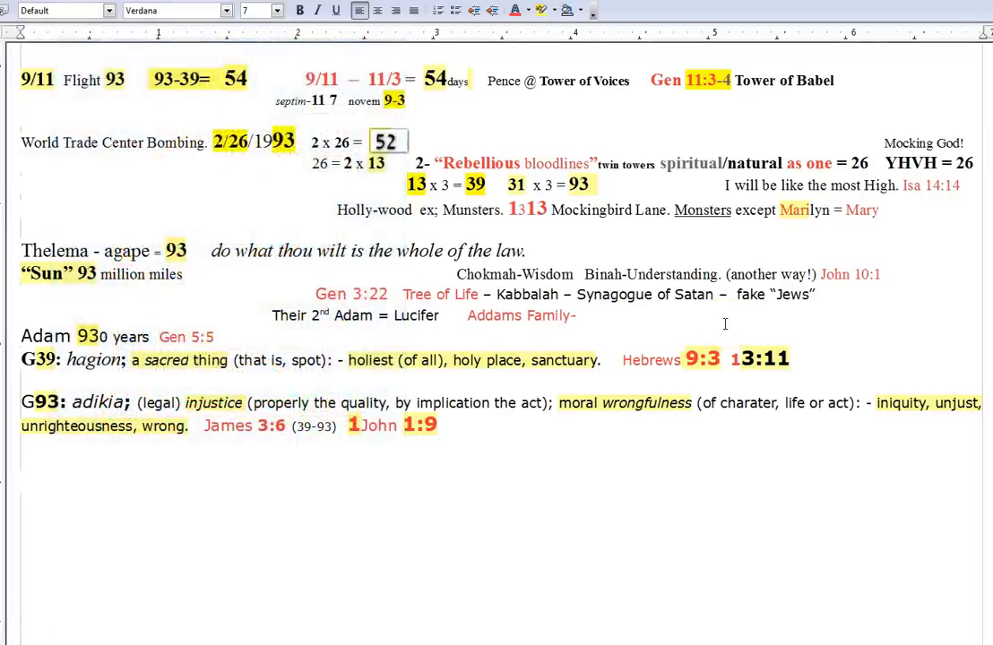
left_click_drag(577, 294, 680, 294)
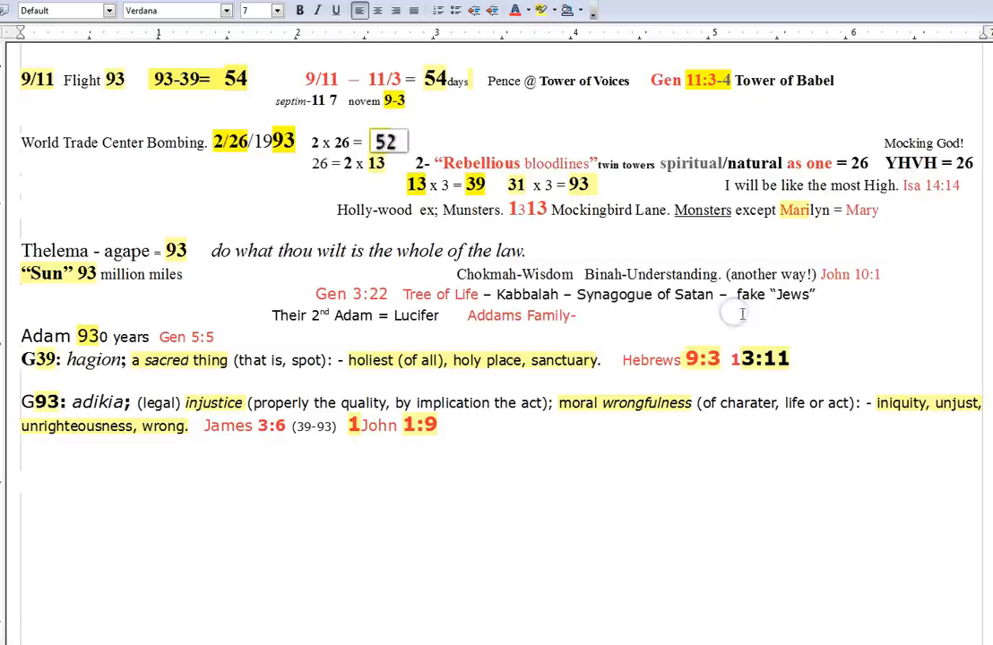
mouse_move(710, 328)
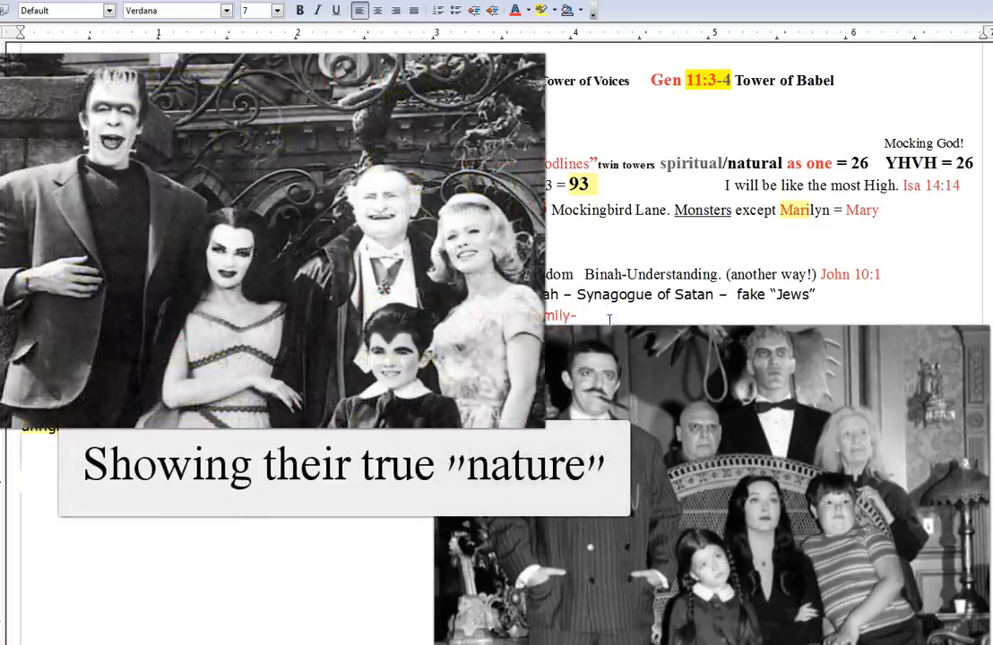
mouse_move(323, 315)
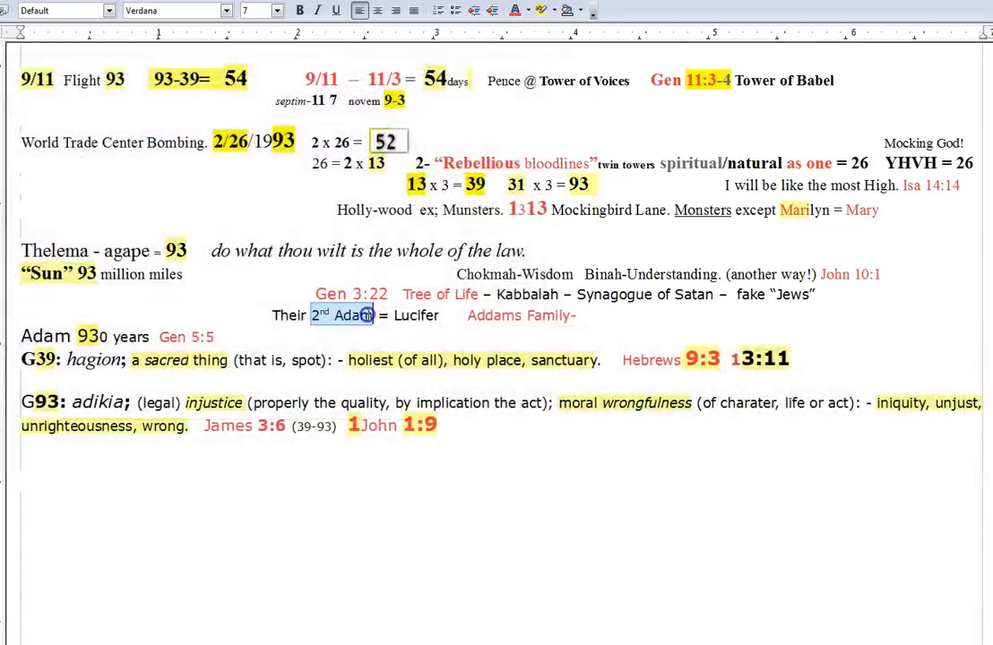
left_click(380, 315)
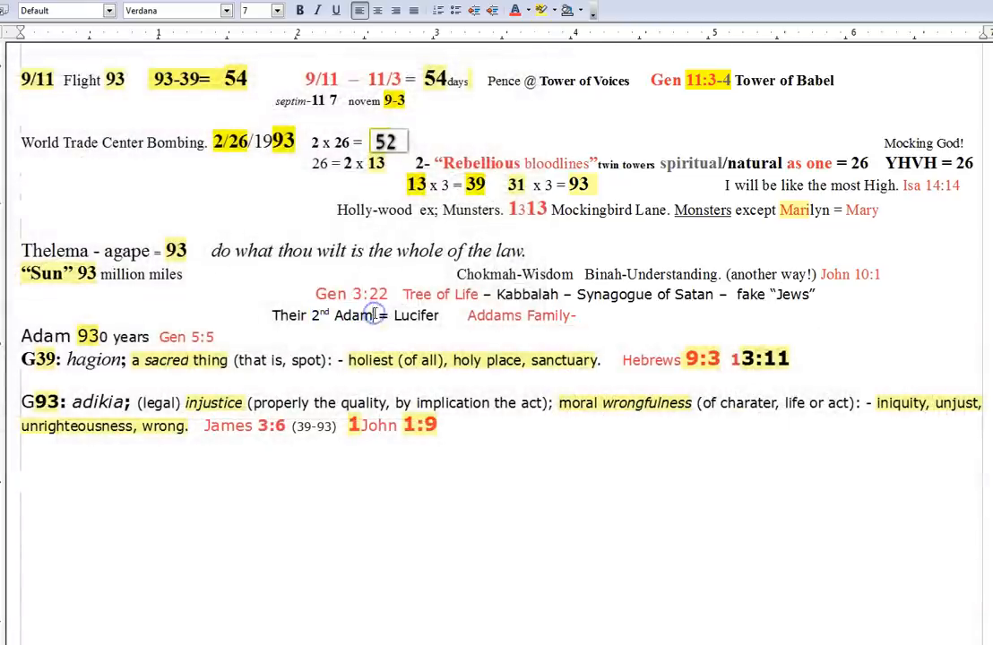
double_click(416, 316)
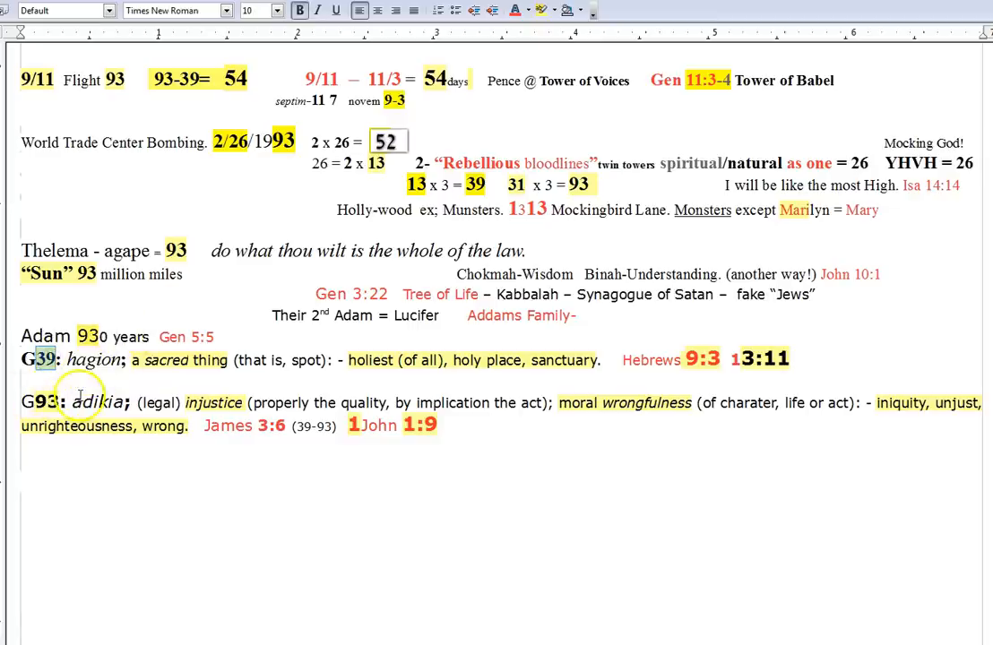
mouse_move(616, 407)
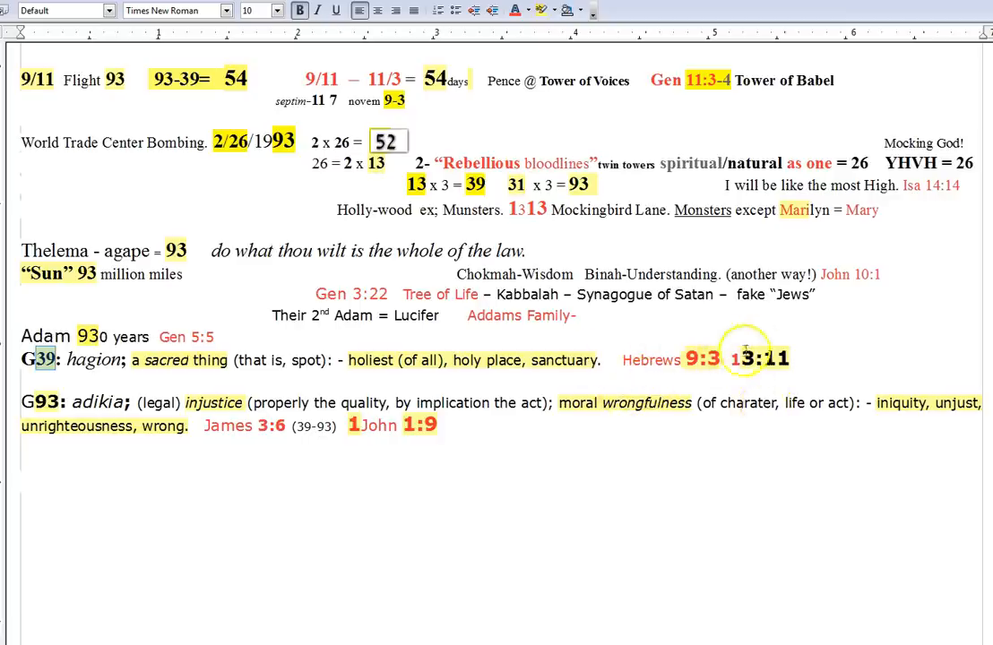
mouse_move(554, 491)
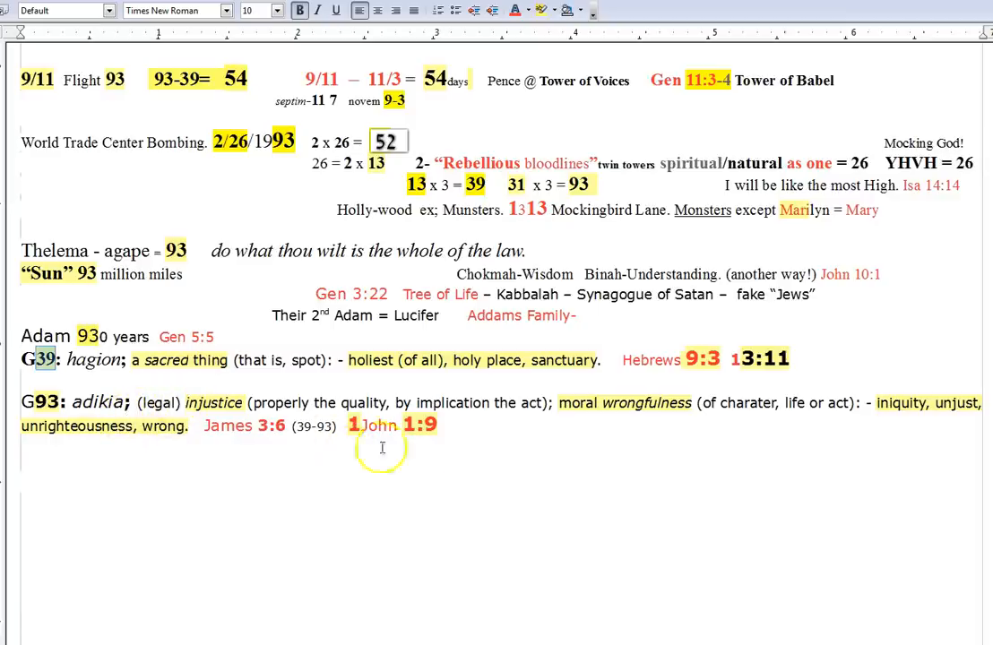
mouse_move(738, 444)
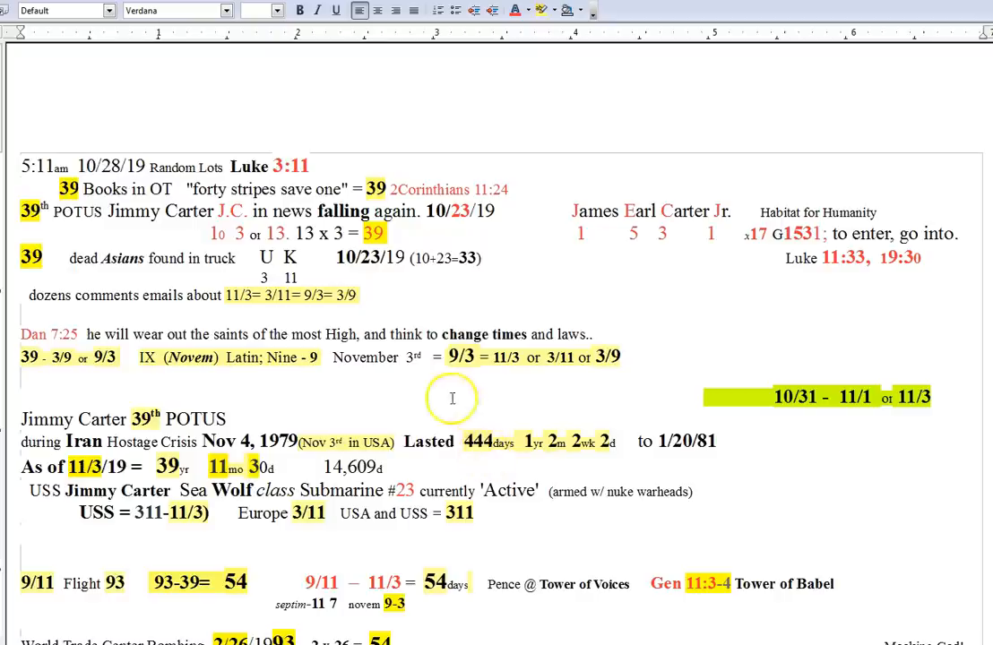
Step: Mark the 11/3 comments-and-emails line and scroll to the Jimmy Carter 39th POTUS notes
left_click_drag(448, 357, 520, 357)
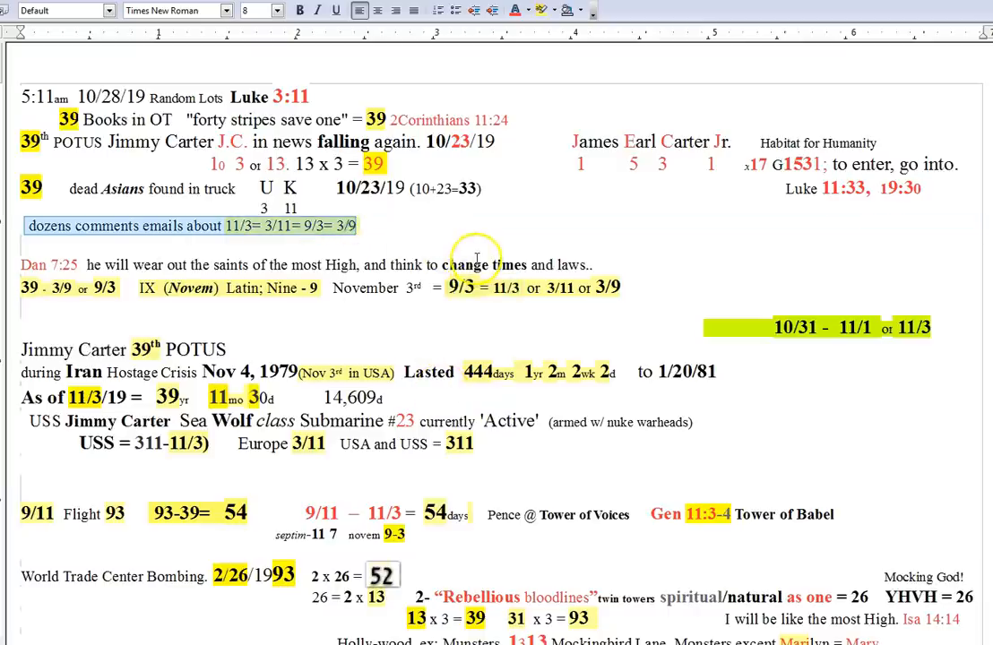
mouse_move(513, 319)
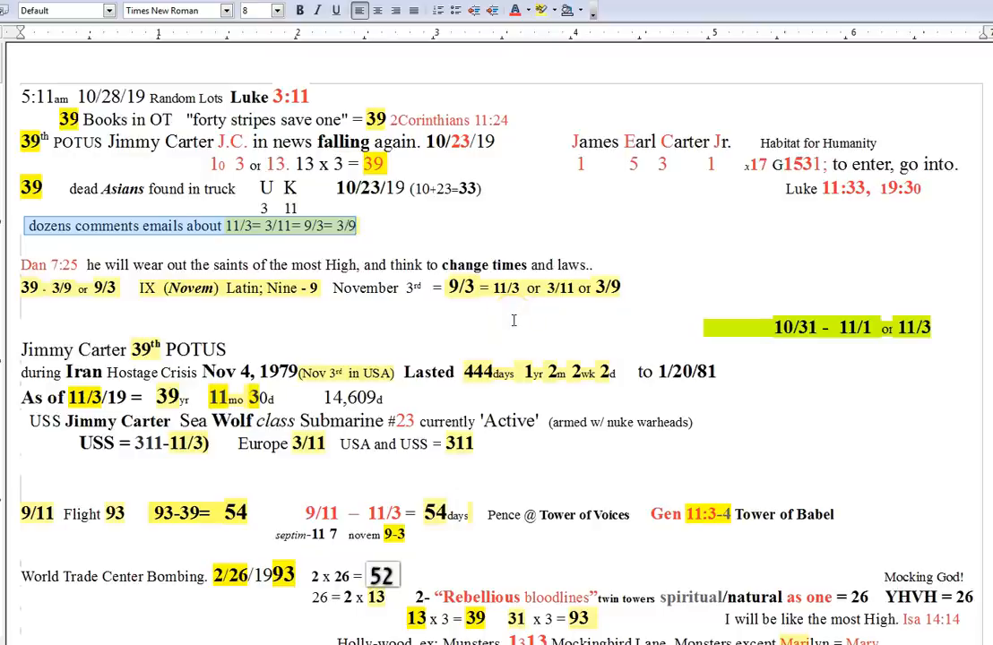
mouse_move(500, 351)
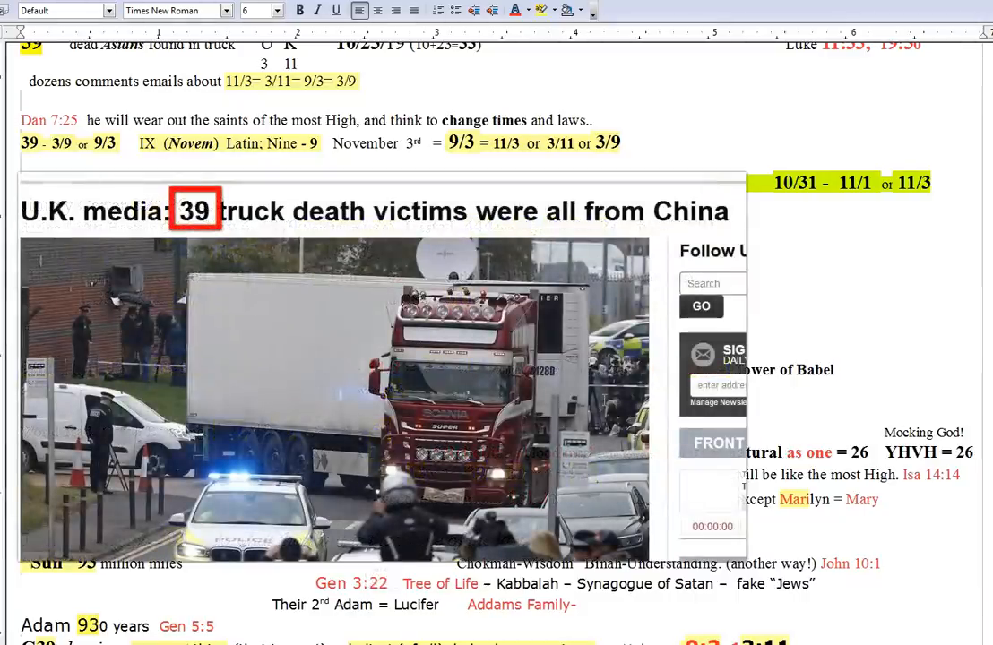
scroll("down", 3)
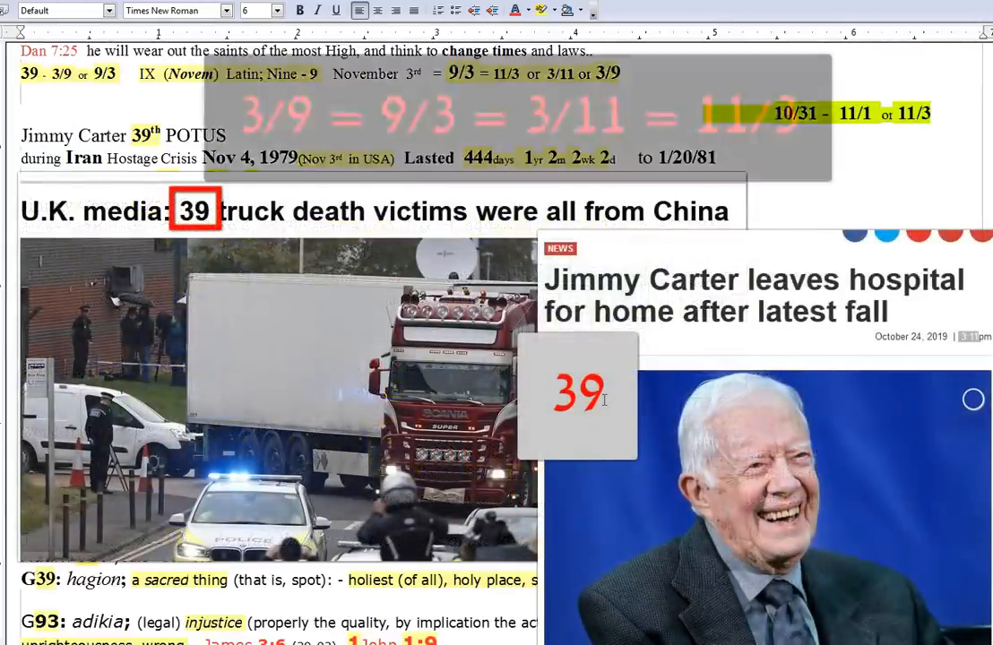
scroll("down", 3)
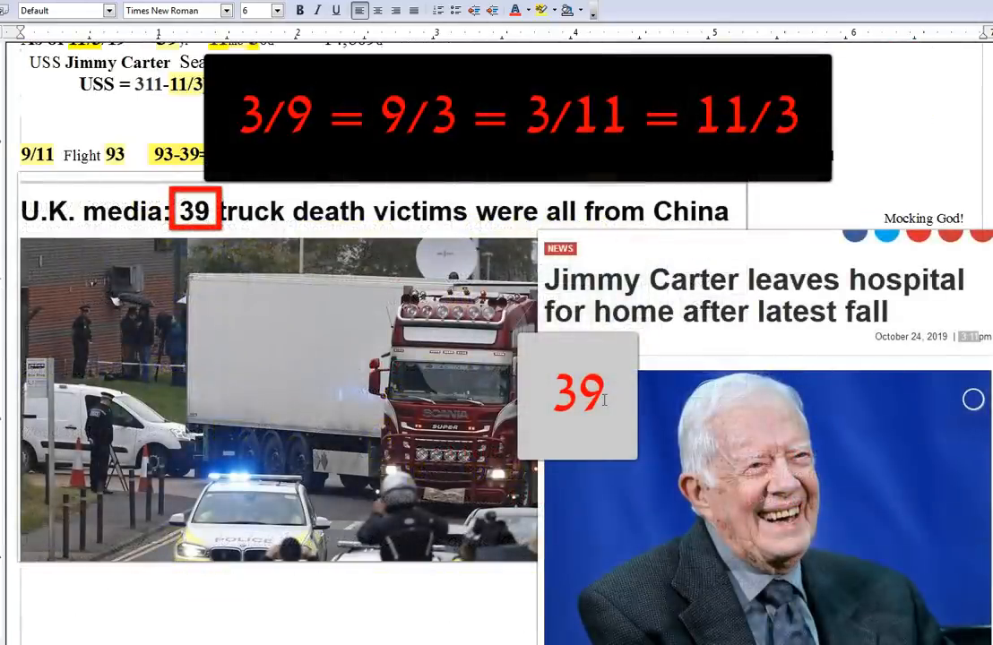